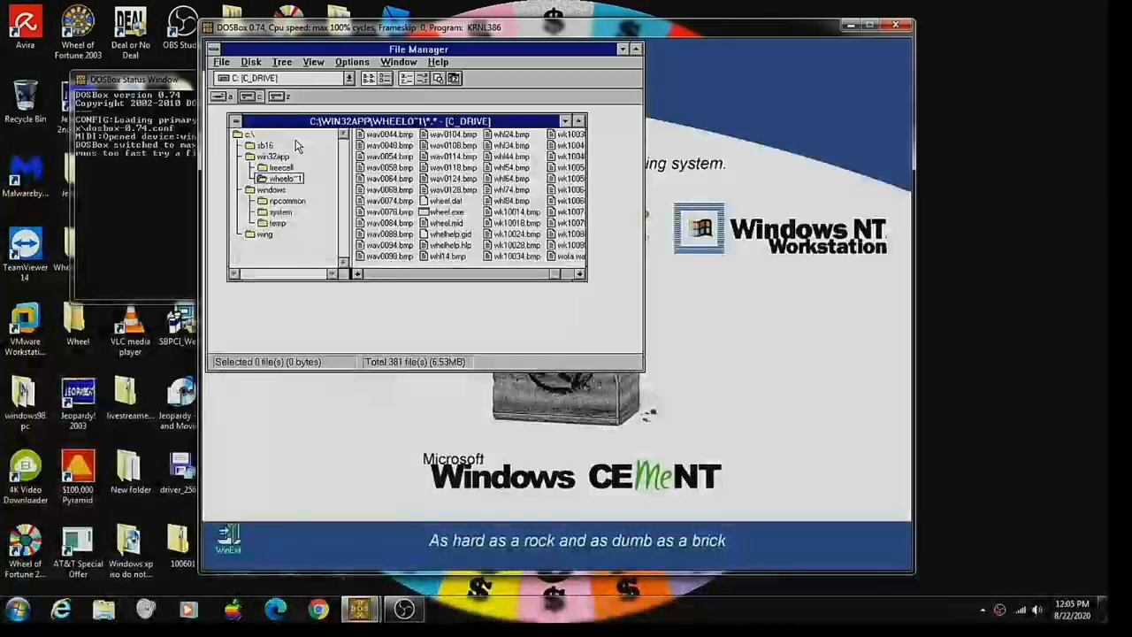
Launch wheel.exe from the wheelo~1 folder in File Manager.
left_click(447, 223)
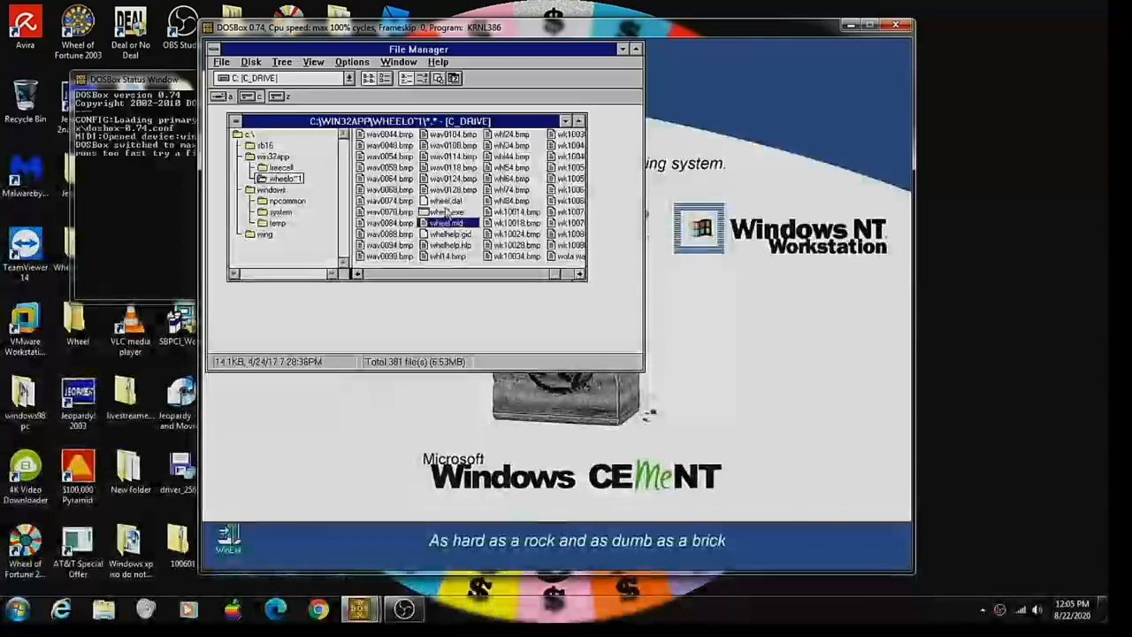
double_click(442, 212)
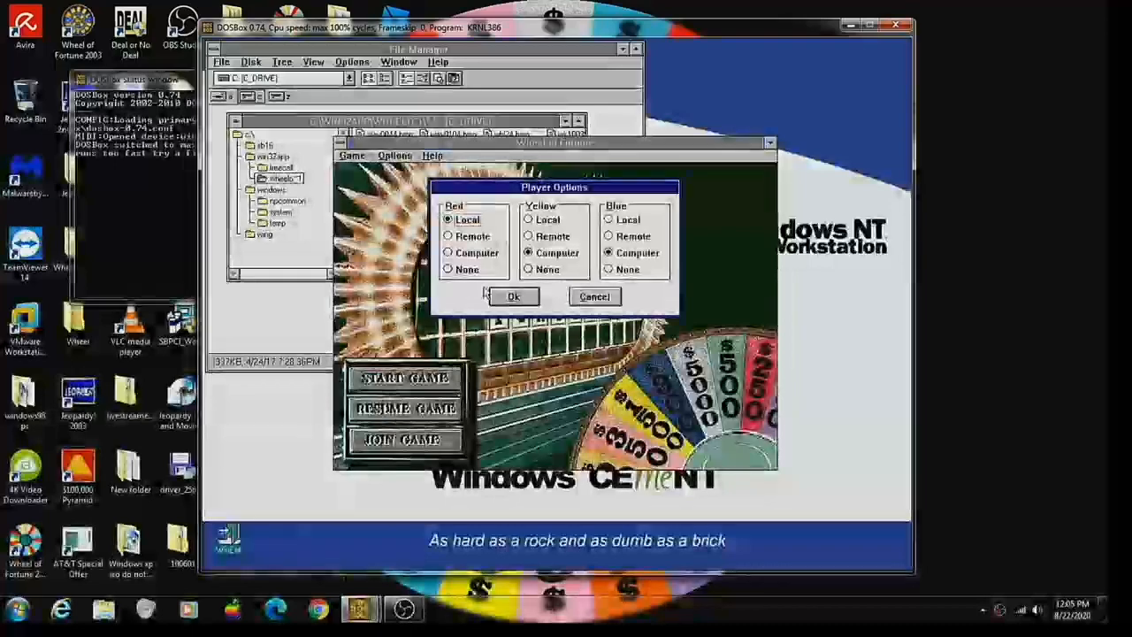
left_click(513, 297)
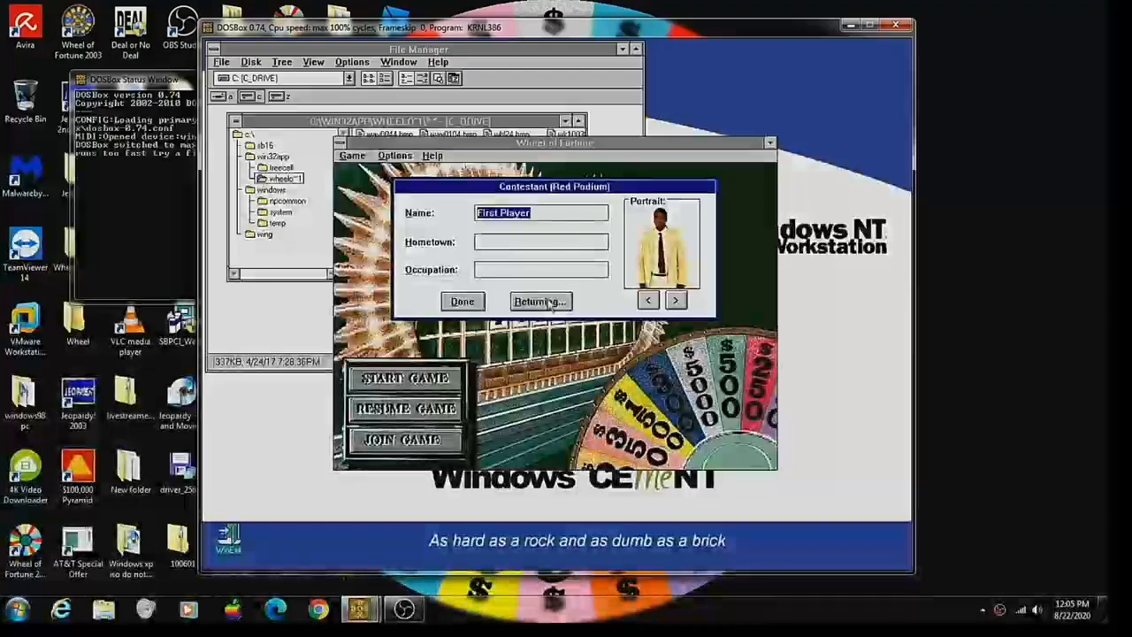
left_click(539, 301)
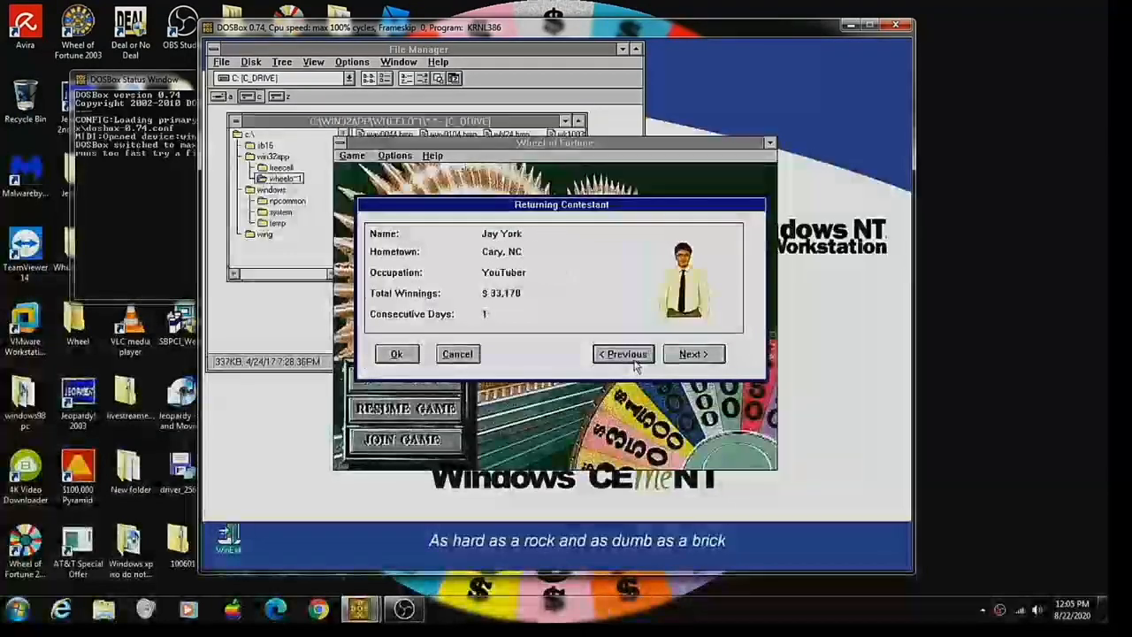
left_click(694, 354)
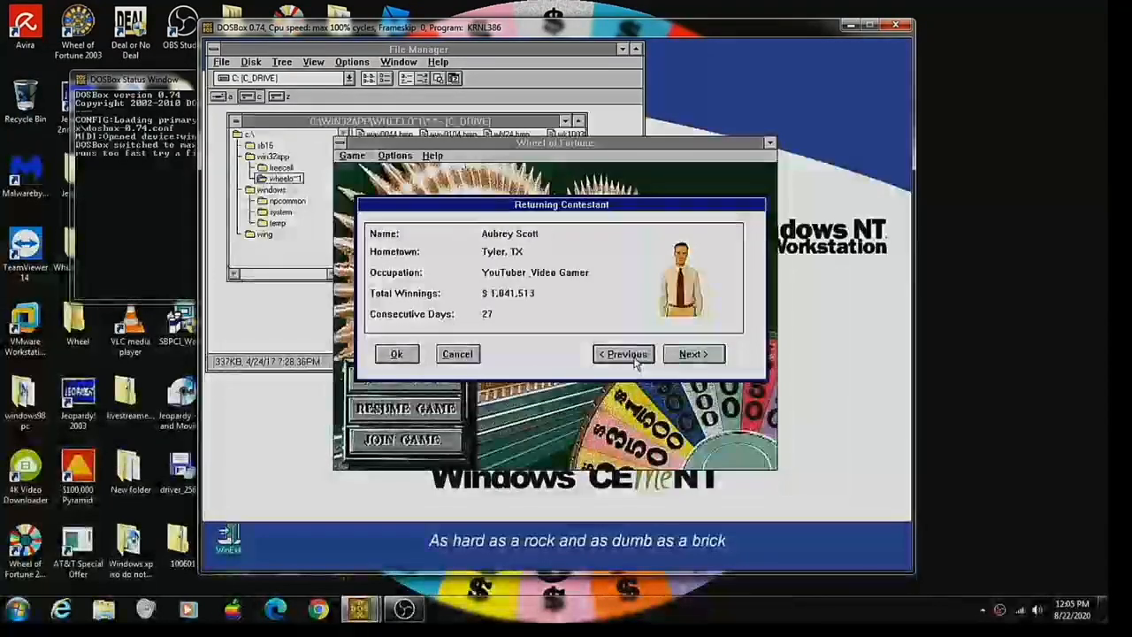
left_click(396, 353)
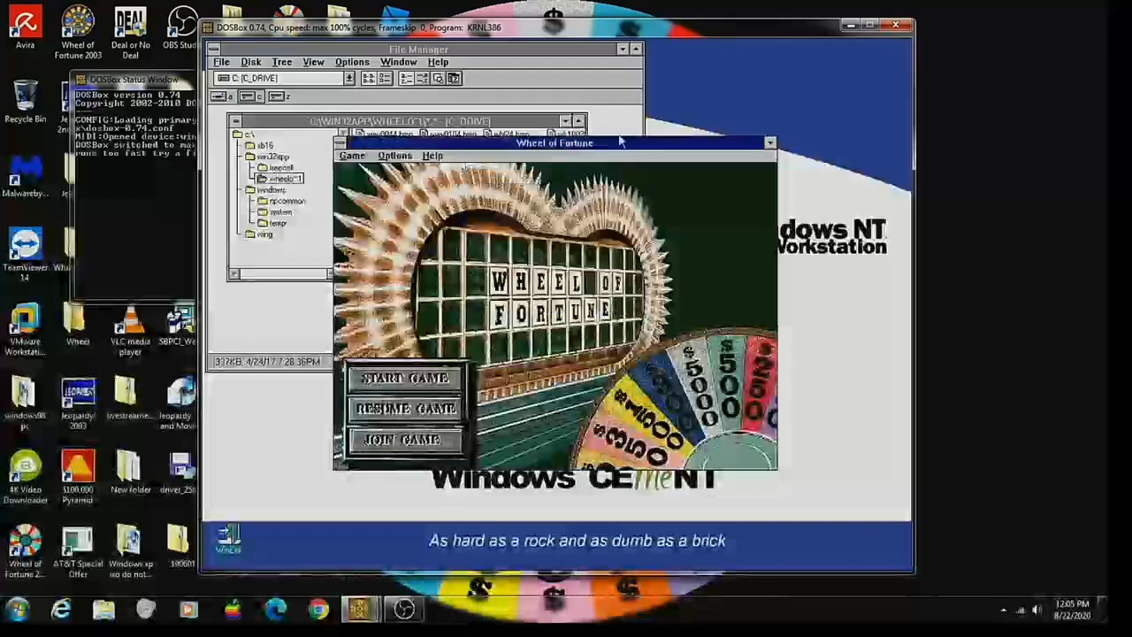
left_click(405, 378)
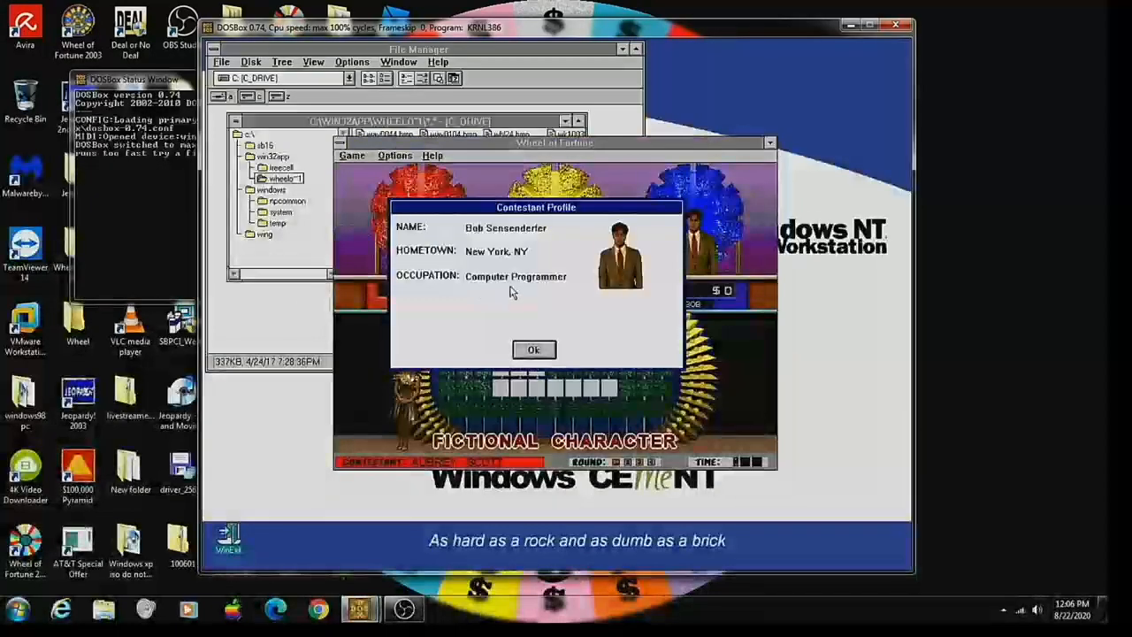
mouse_move(485, 296)
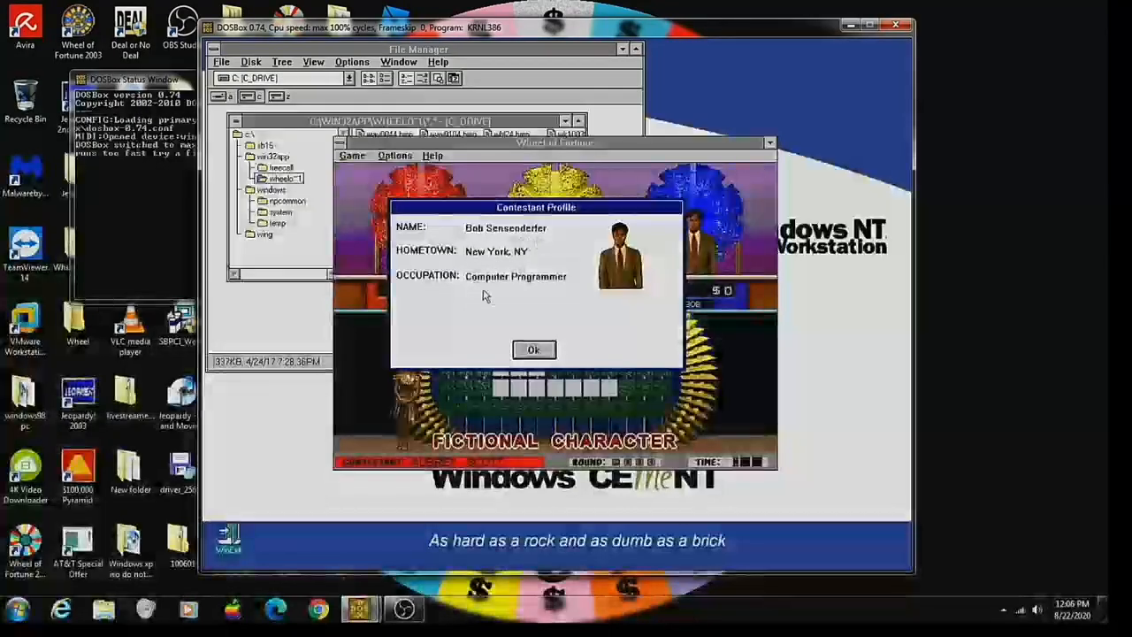
left_click(533, 349)
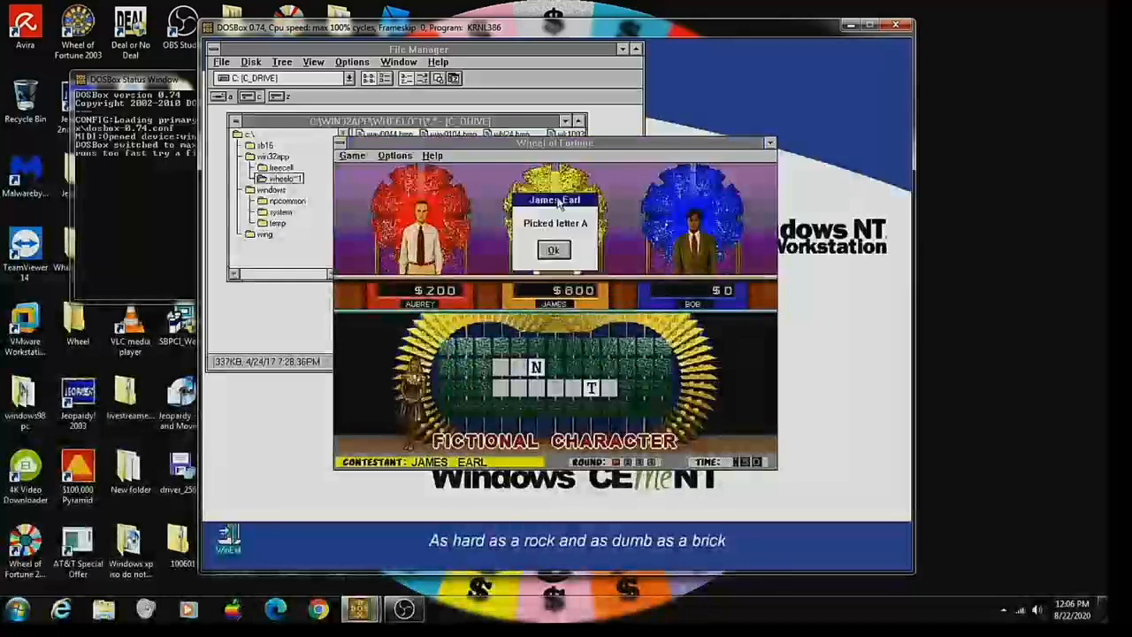
Acknowledge the opponent's letter A pick until Aubrey's turn returns at $200.
left_click(553, 250)
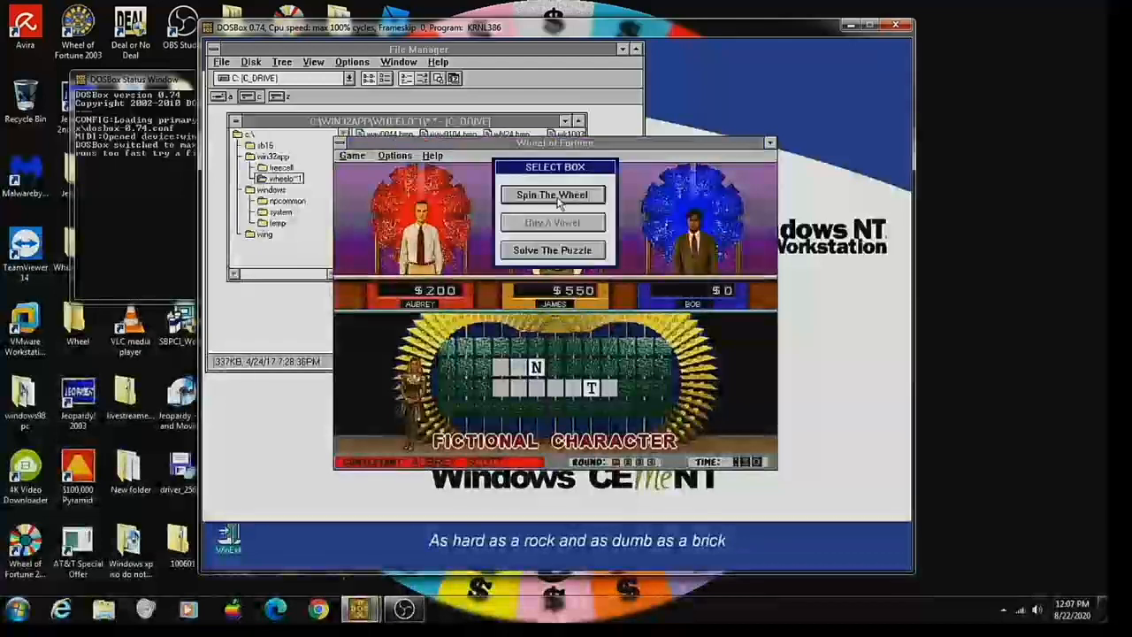
Spin twice on Aubrey's turns and acknowledge the D pick and 'No More Consonants'.
left_click(552, 195)
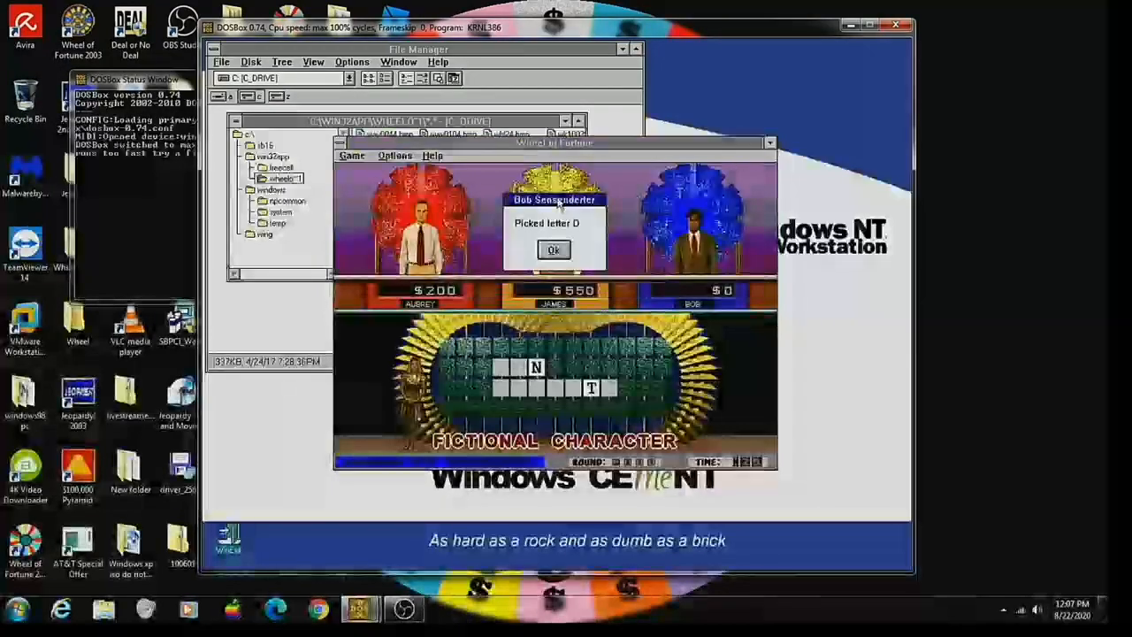
left_click(554, 250)
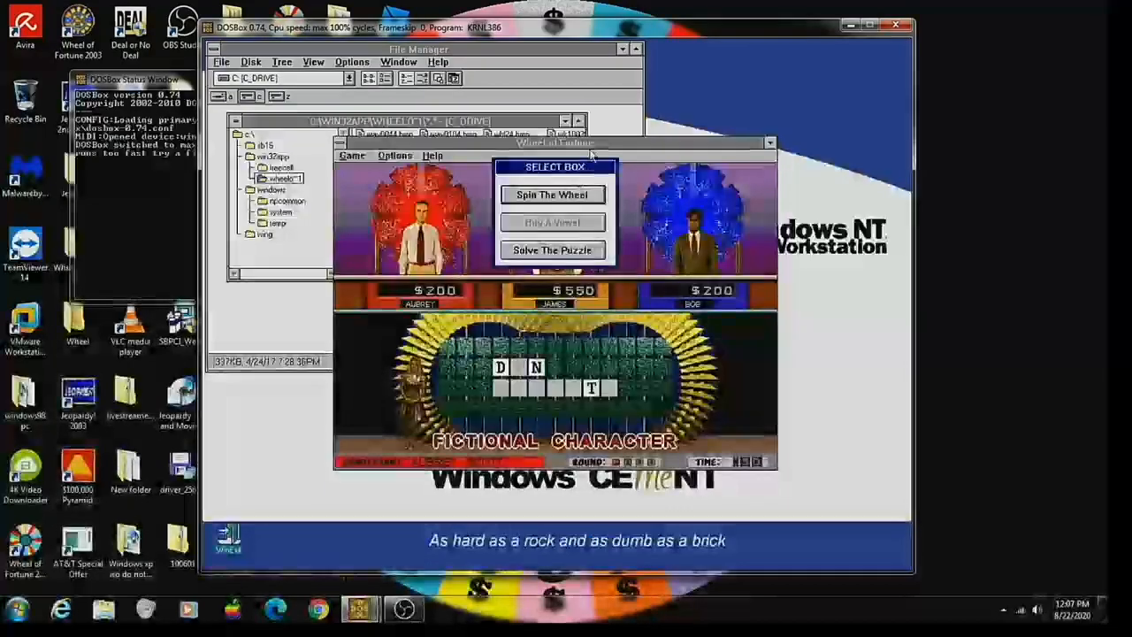
left_click(552, 194)
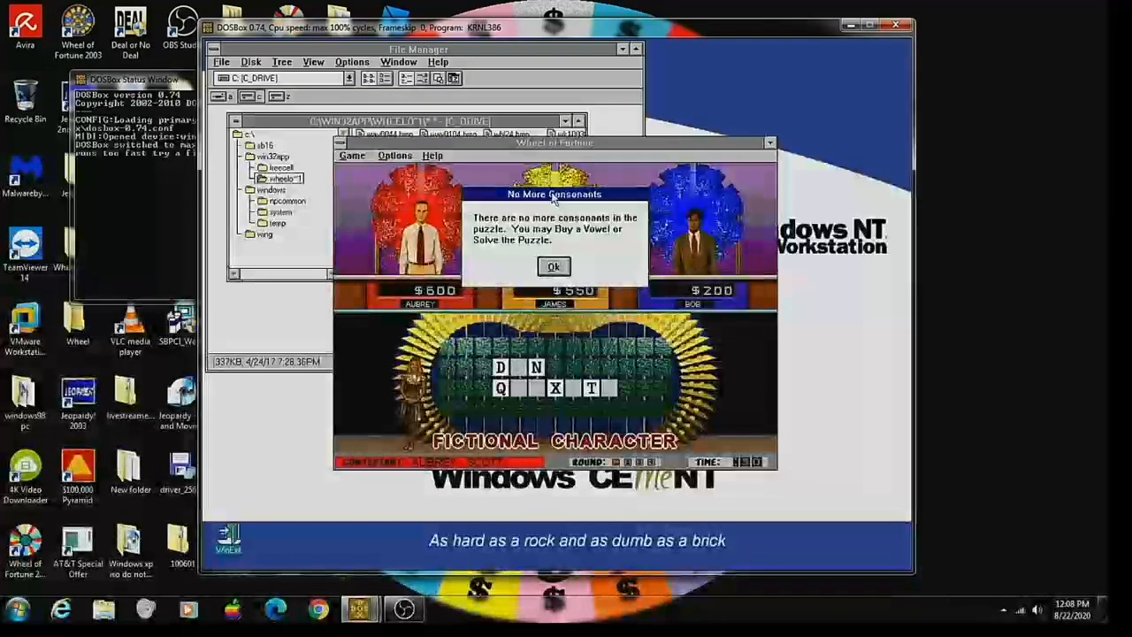
left_click(554, 266)
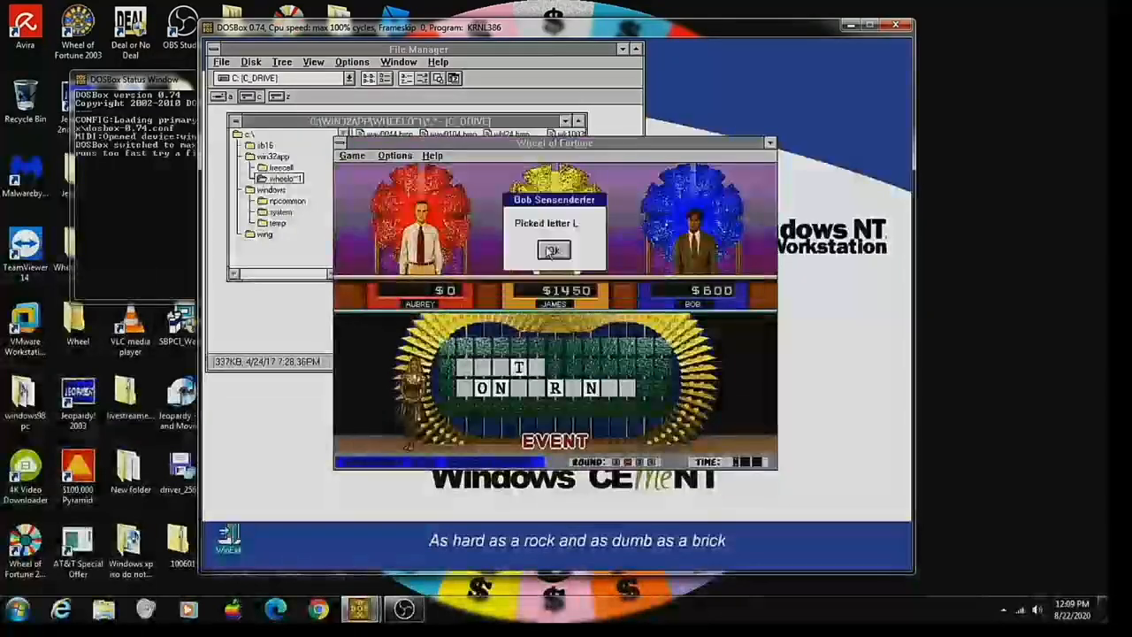
Acknowledge the opponent's letter L pick in the new Event puzzle.
left_click(554, 250)
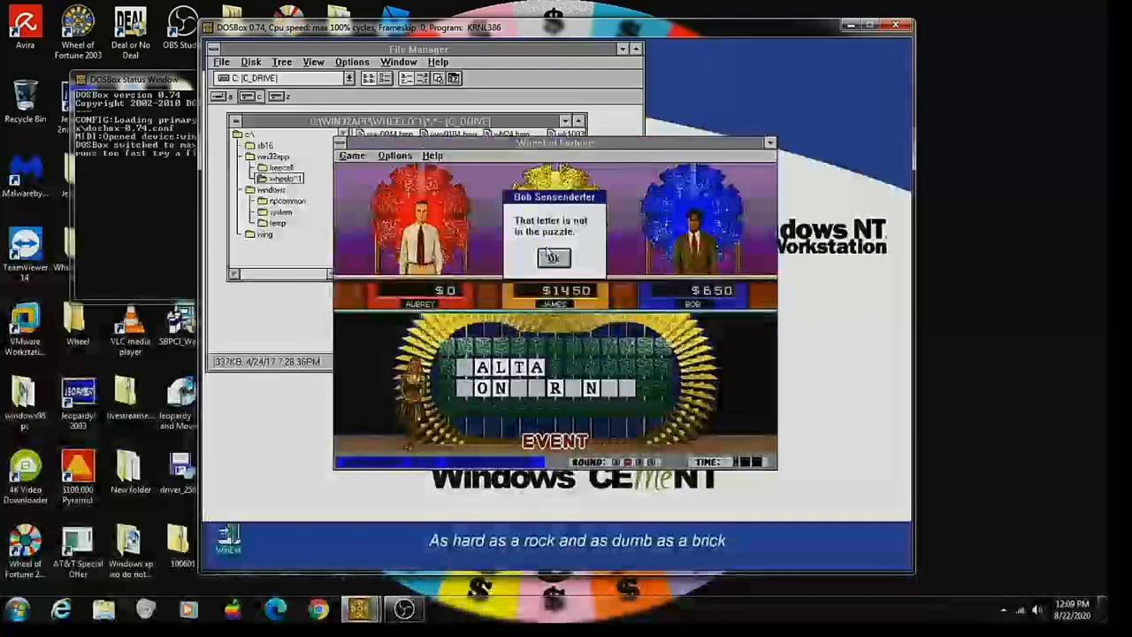
Dismiss the missed-letter message and spin twice, landing on Bankrupt.
left_click(553, 257)
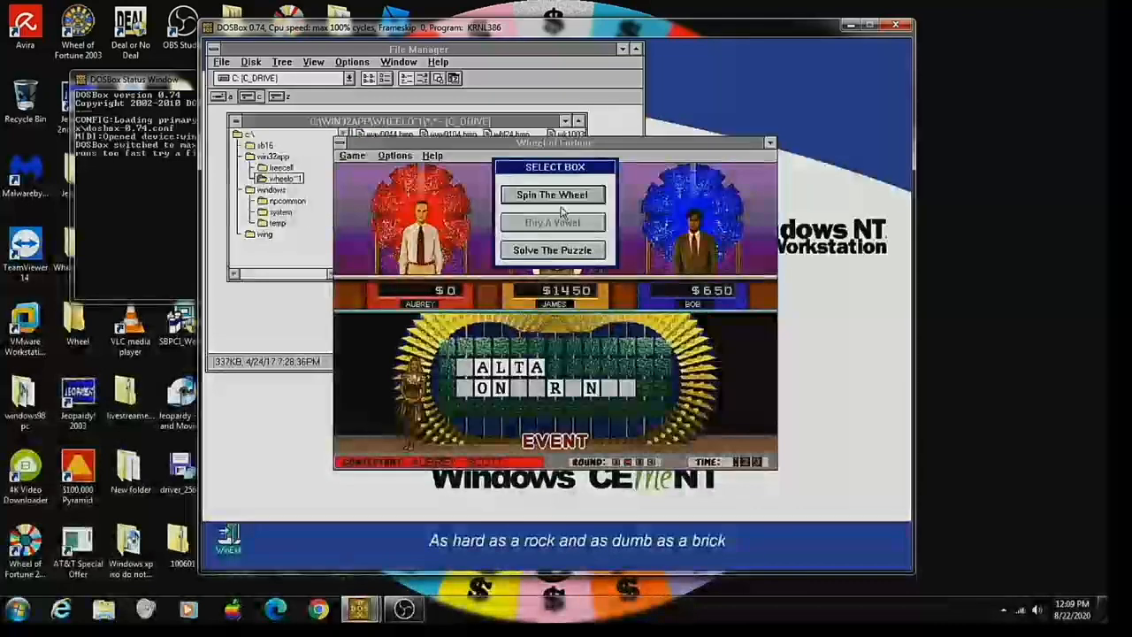
left_click(552, 193)
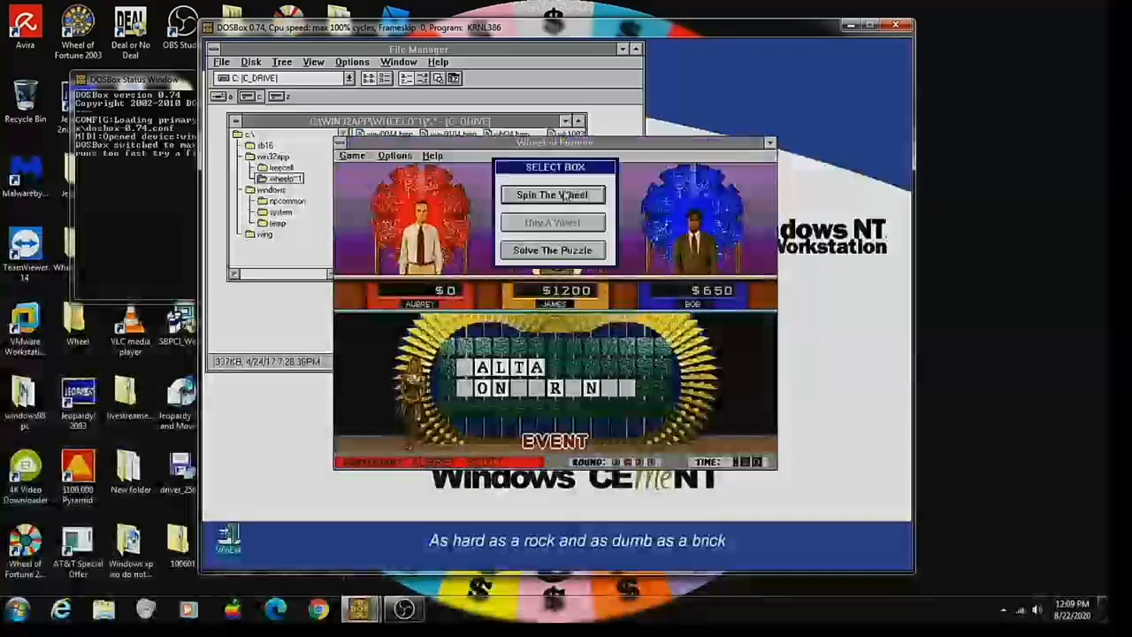
left_click(552, 194)
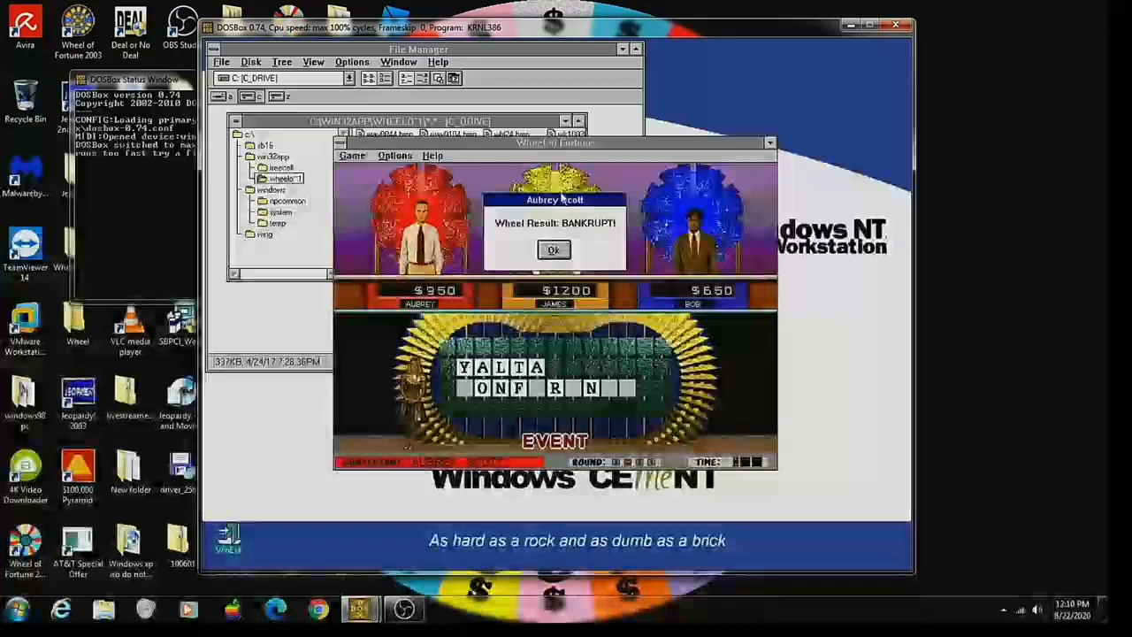
Acknowledge the Bankrupt, missed letter, Surprise and 'No More Consonants' messages.
left_click(554, 250)
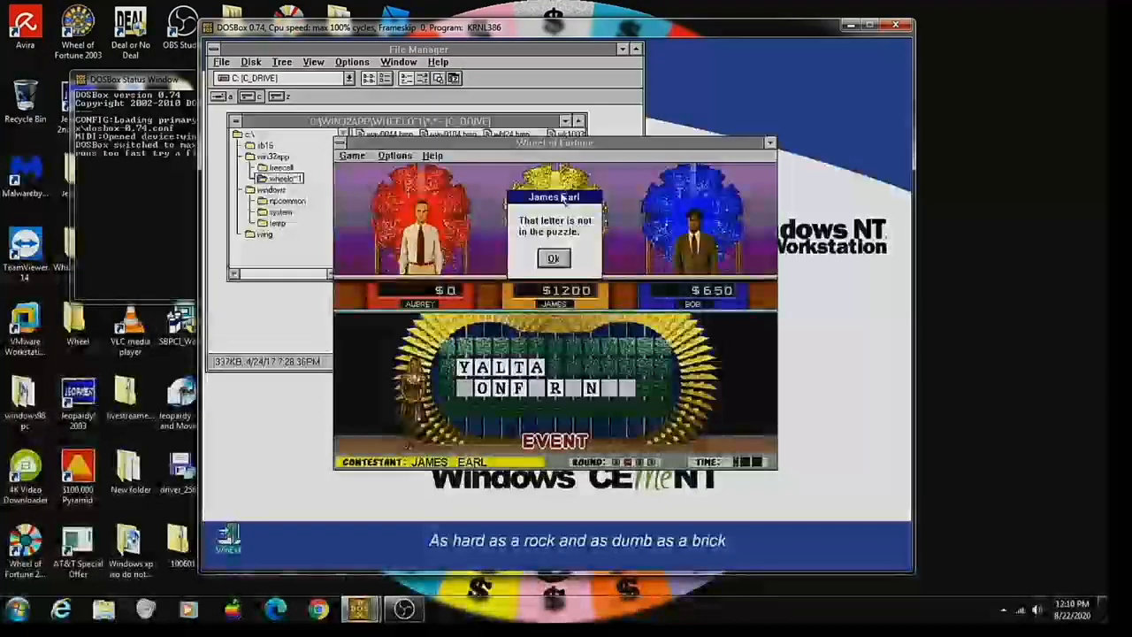
left_click(554, 257)
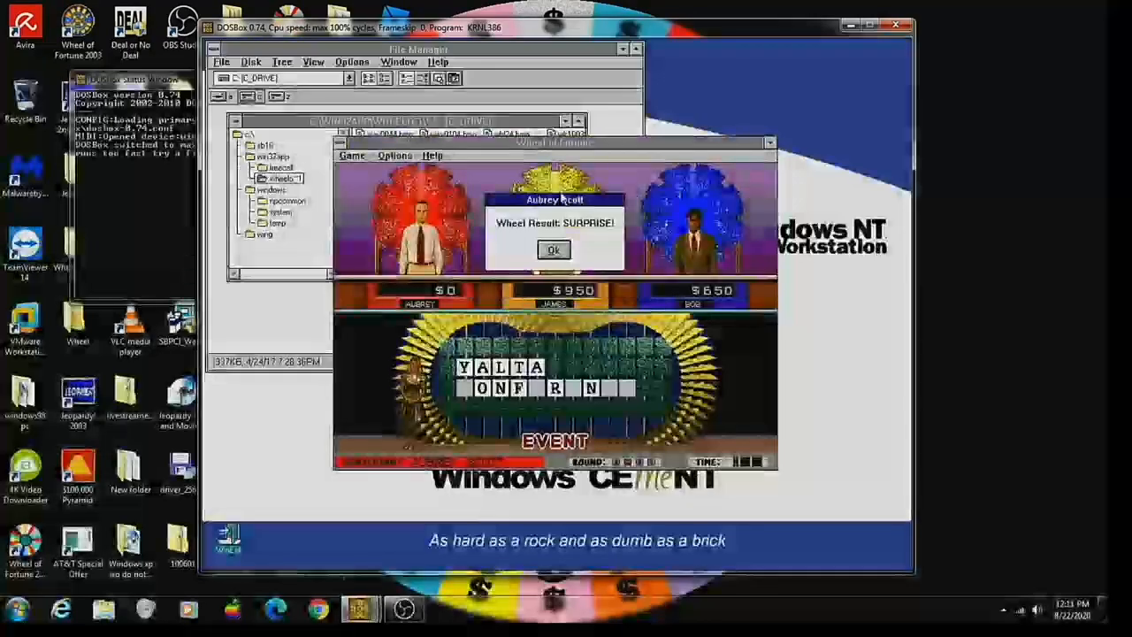
left_click(555, 249)
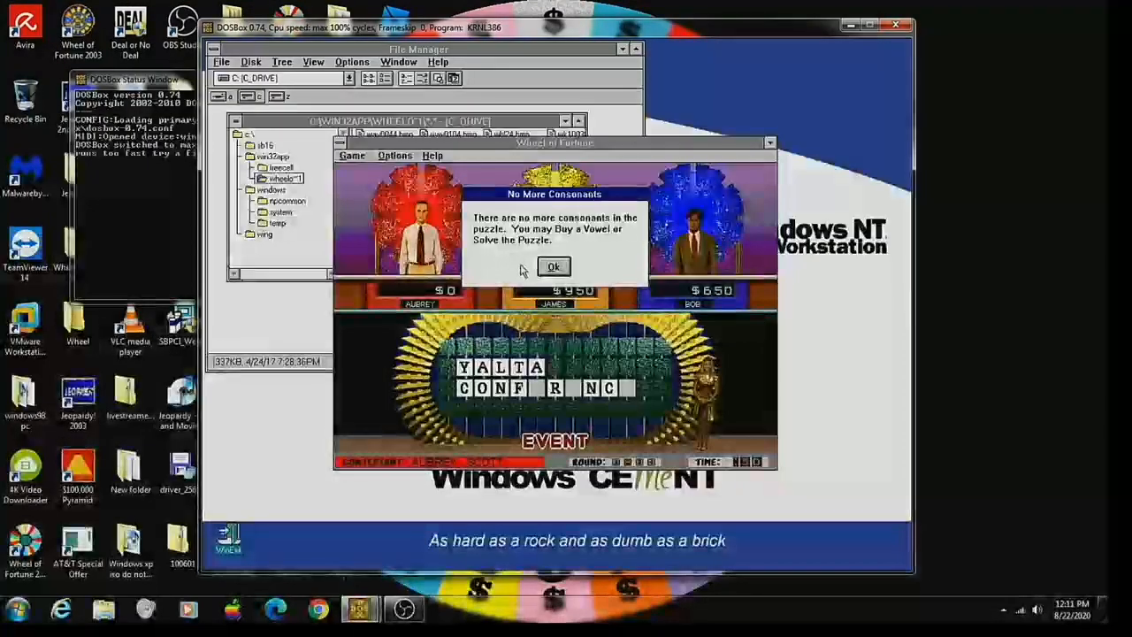
left_click(555, 266)
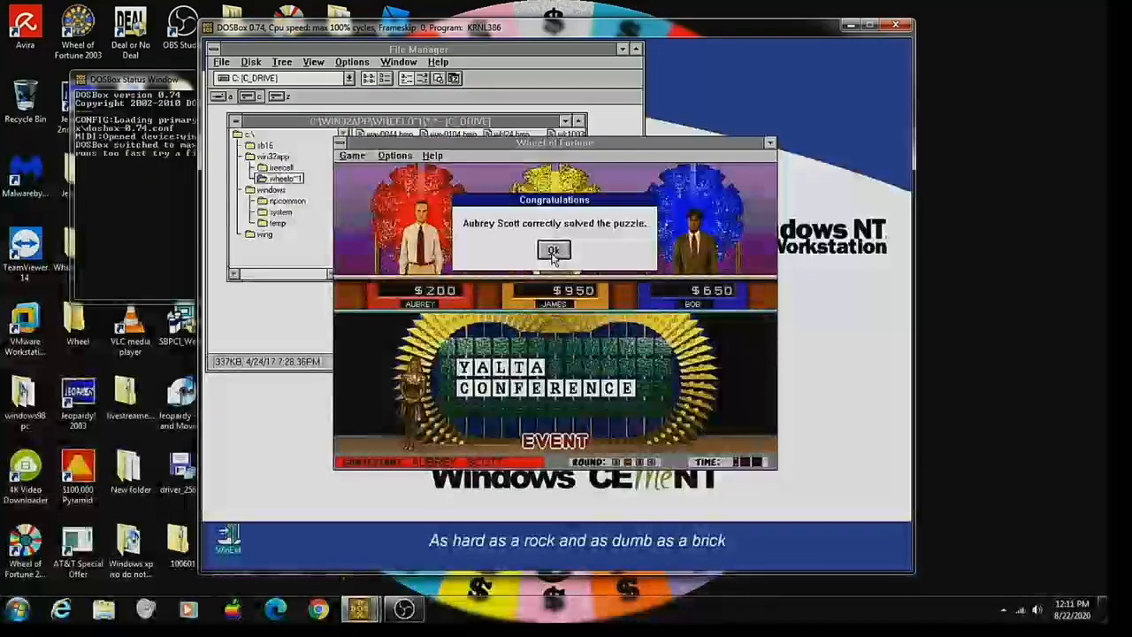
Accept the YALTA CONFERENCE win and spin in the new Phrase round.
left_click(553, 250)
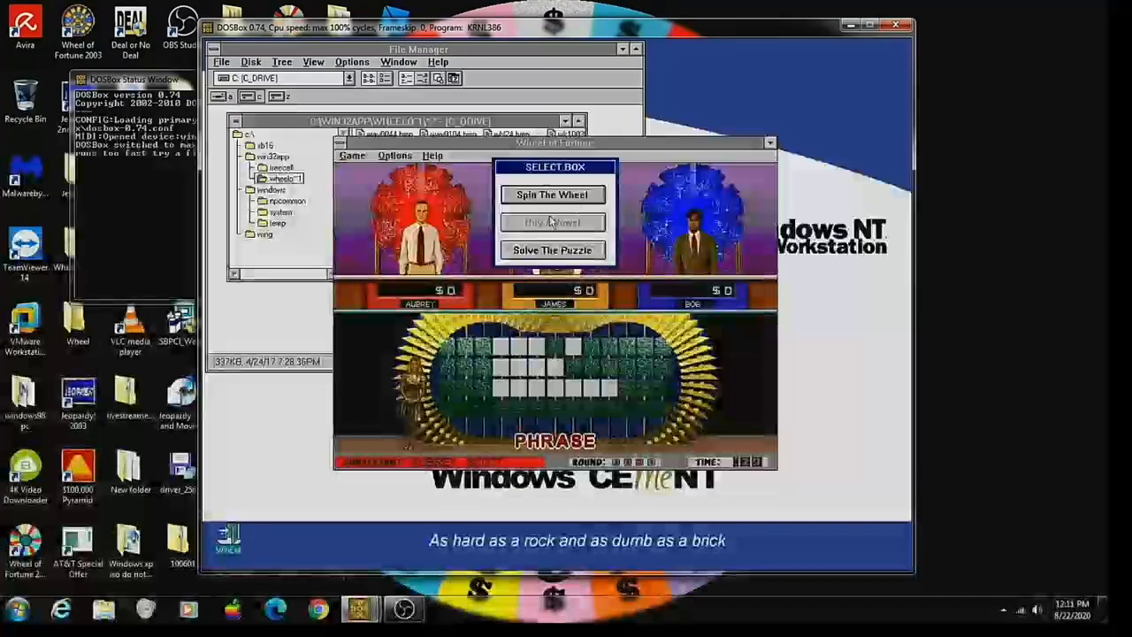
left_click(552, 194)
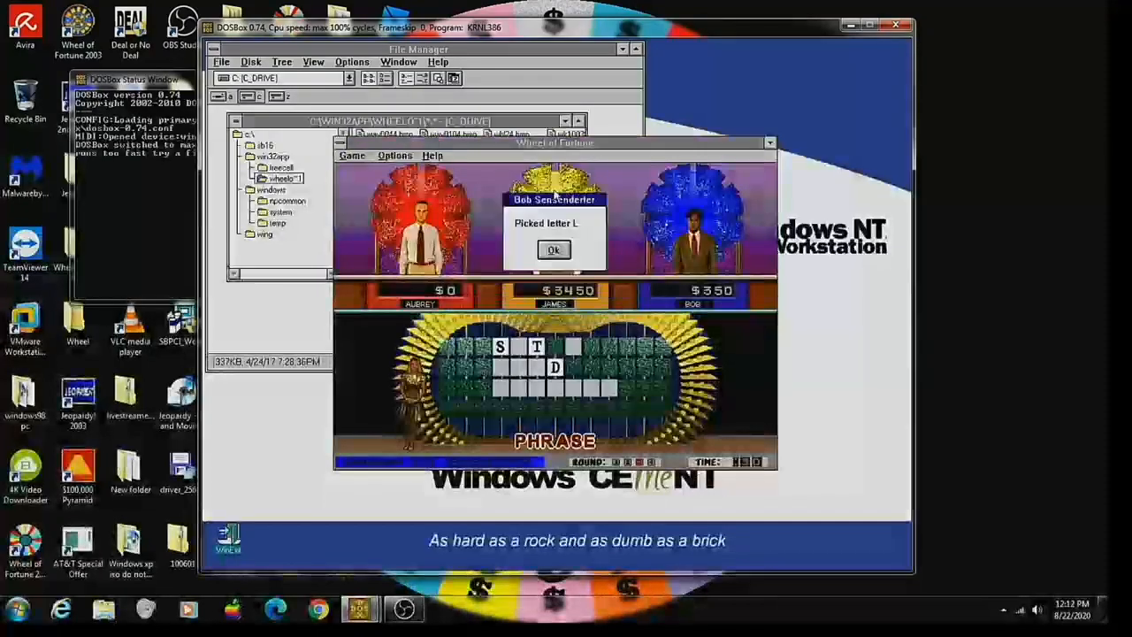
Acknowledge the opponent's letter L pick and spin again on Aubrey's turn.
left_click(554, 249)
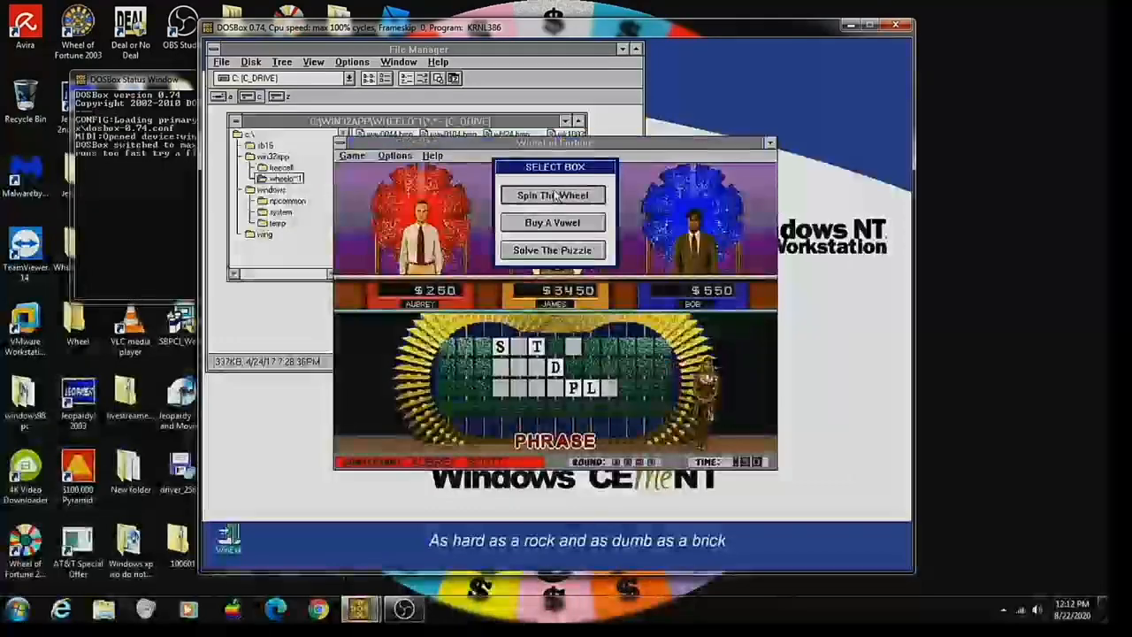
left_click(552, 195)
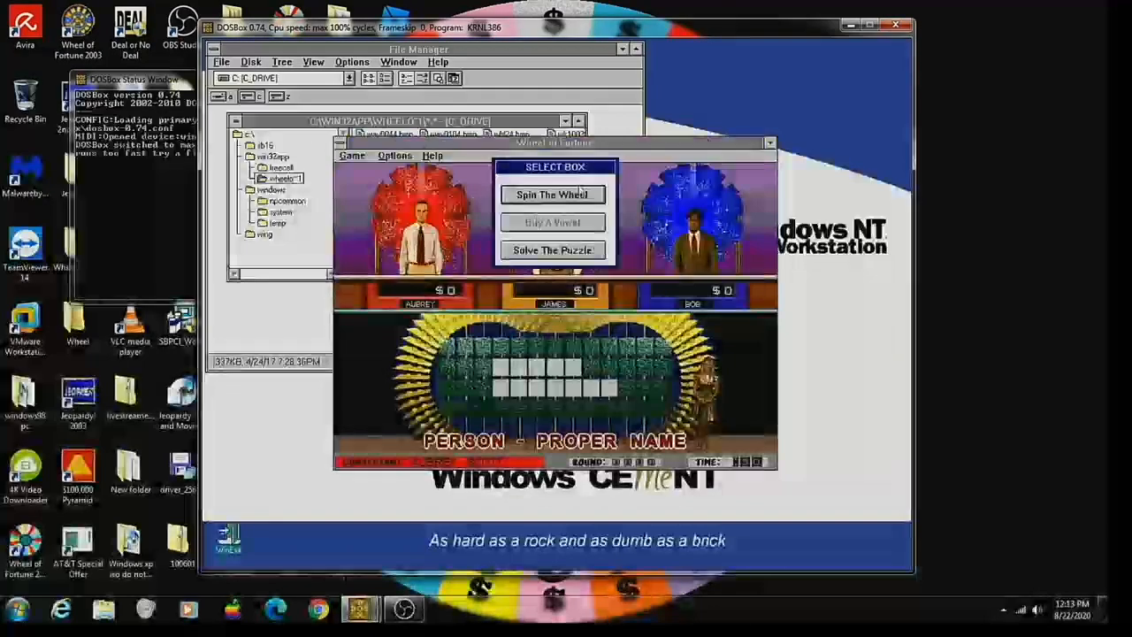
Spin for Aubrey in the Person – Proper Name puzzle, landing on PRIZE.
left_click(551, 194)
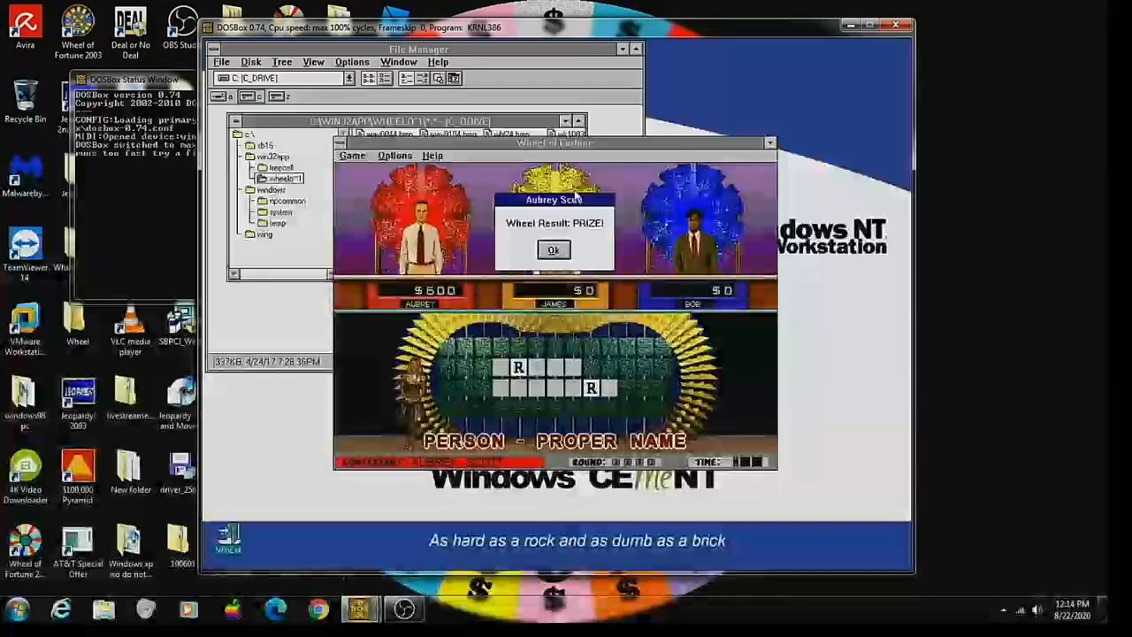
Dismiss the PRIZE wheel result and the message that James Earl's letter missed.
left_click(554, 249)
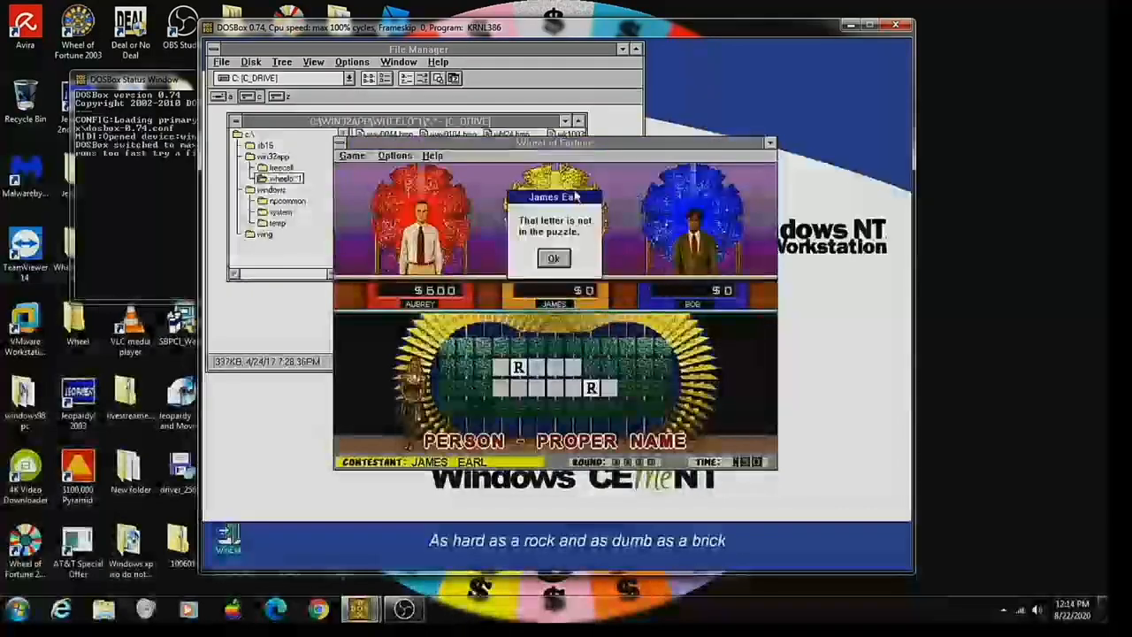
left_click(554, 258)
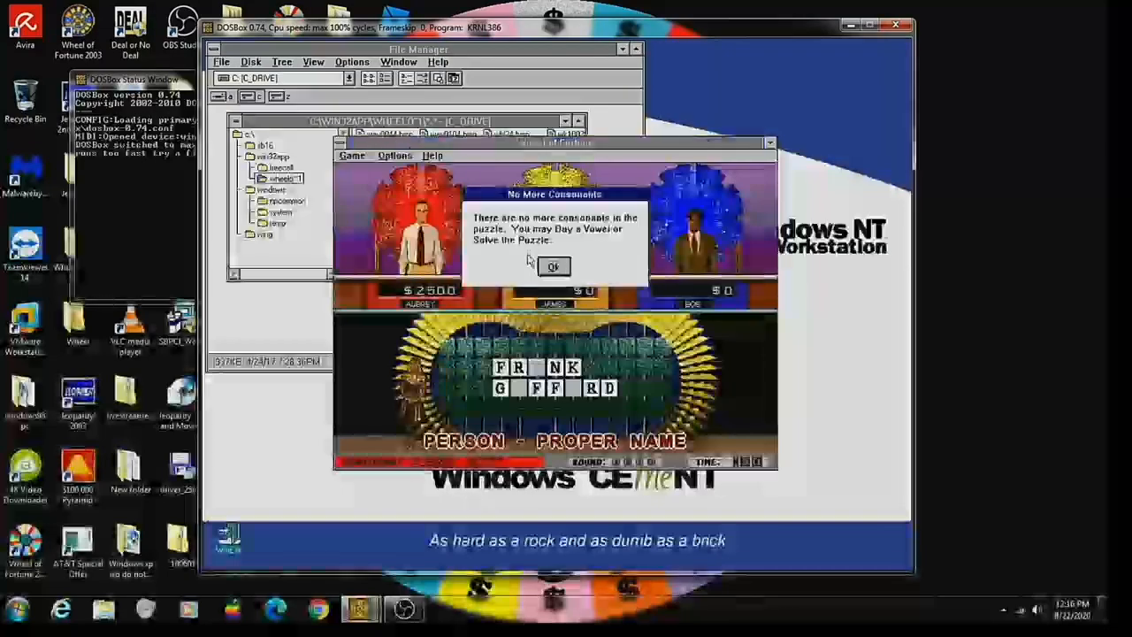
Acknowledge that FR_NK G_FF_RD has no more consonants to call.
left_click(554, 267)
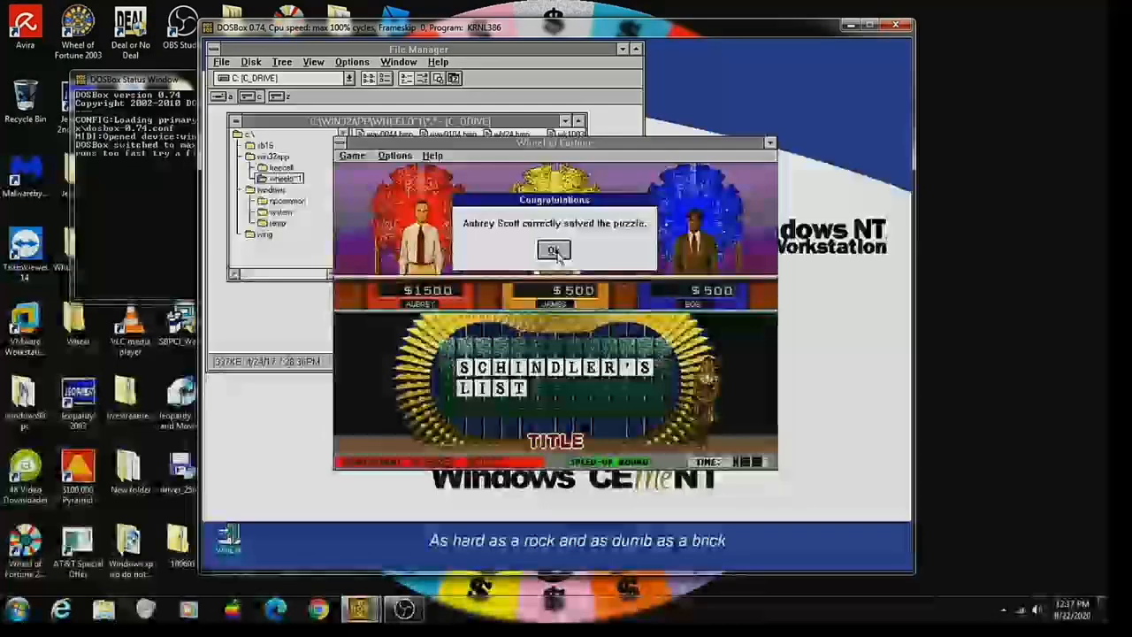
Dismiss the puzzle-solved announcement and accept Aubrey's $11,800 win to start the bonus round.
left_click(554, 251)
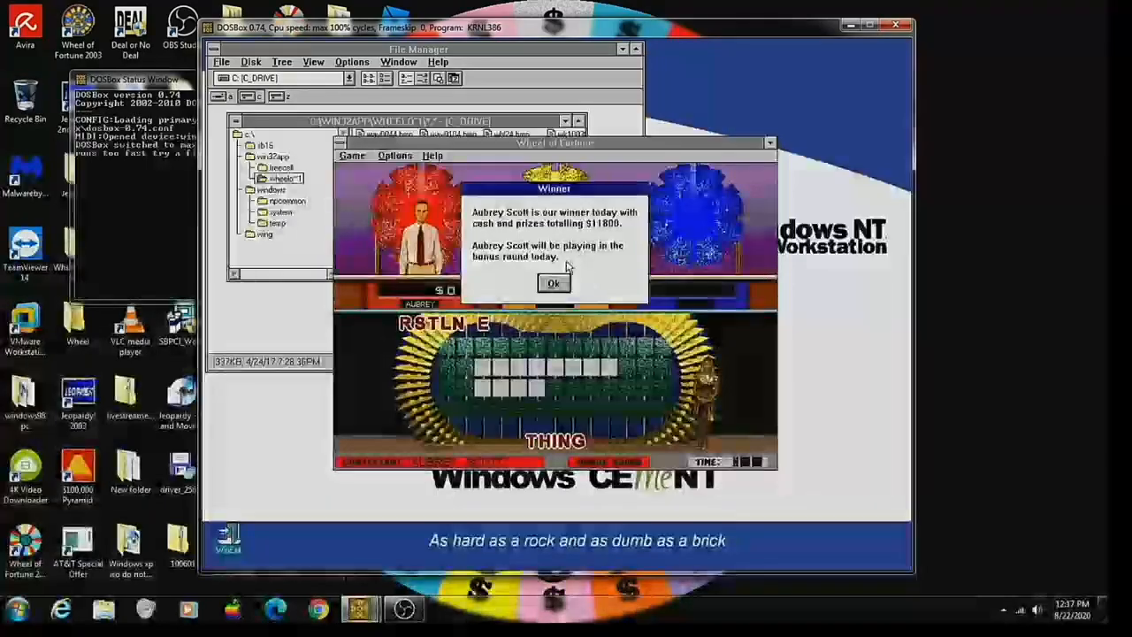
left_click(553, 283)
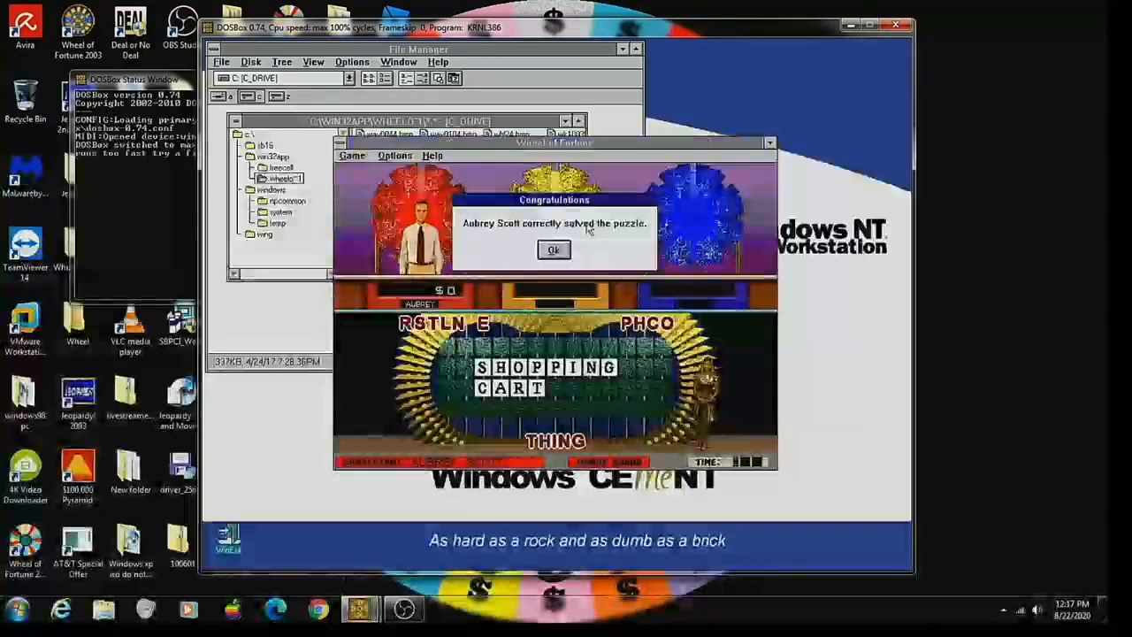
Accept the $16,000 Switzerland trip and the $27,800 winnings summary, then open Start.
left_click(553, 249)
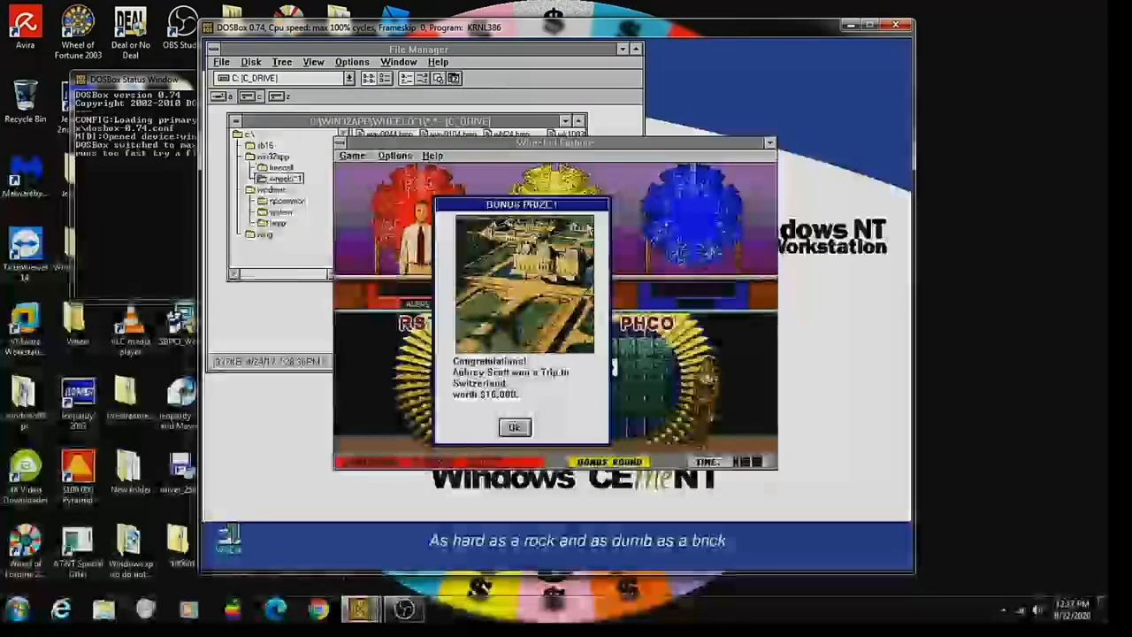
left_click(515, 427)
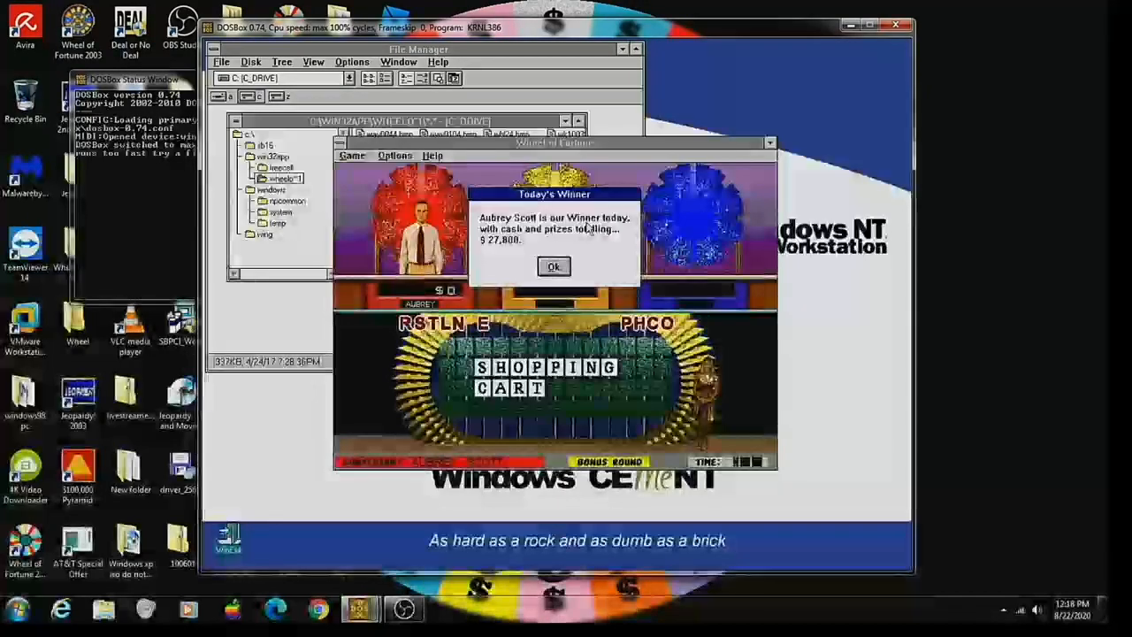
left_click(554, 266)
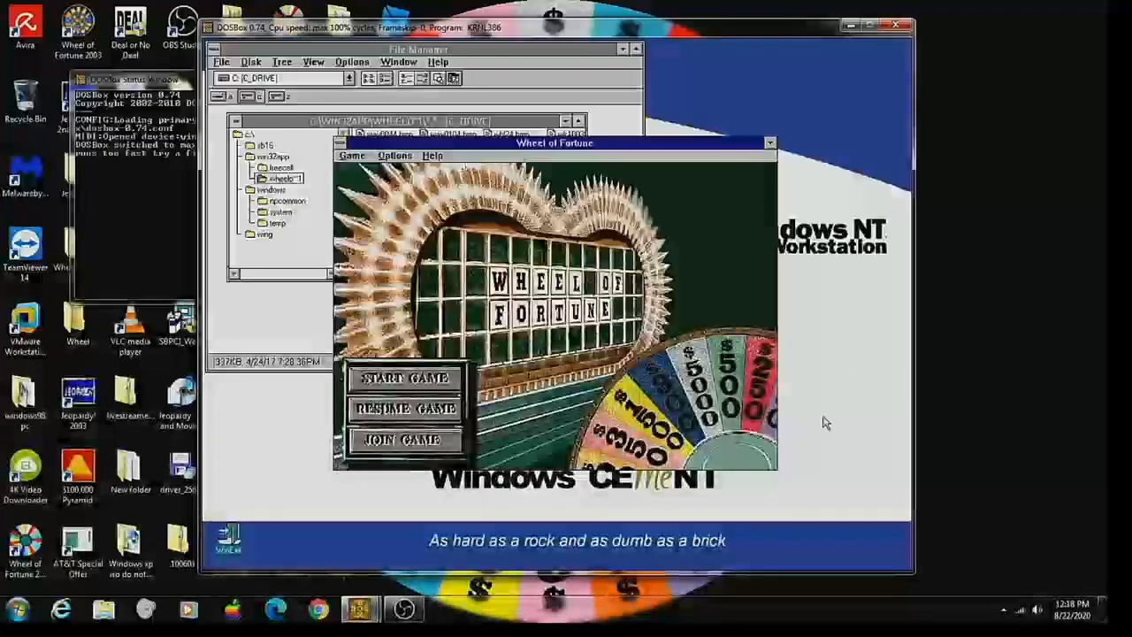
left_click(16, 610)
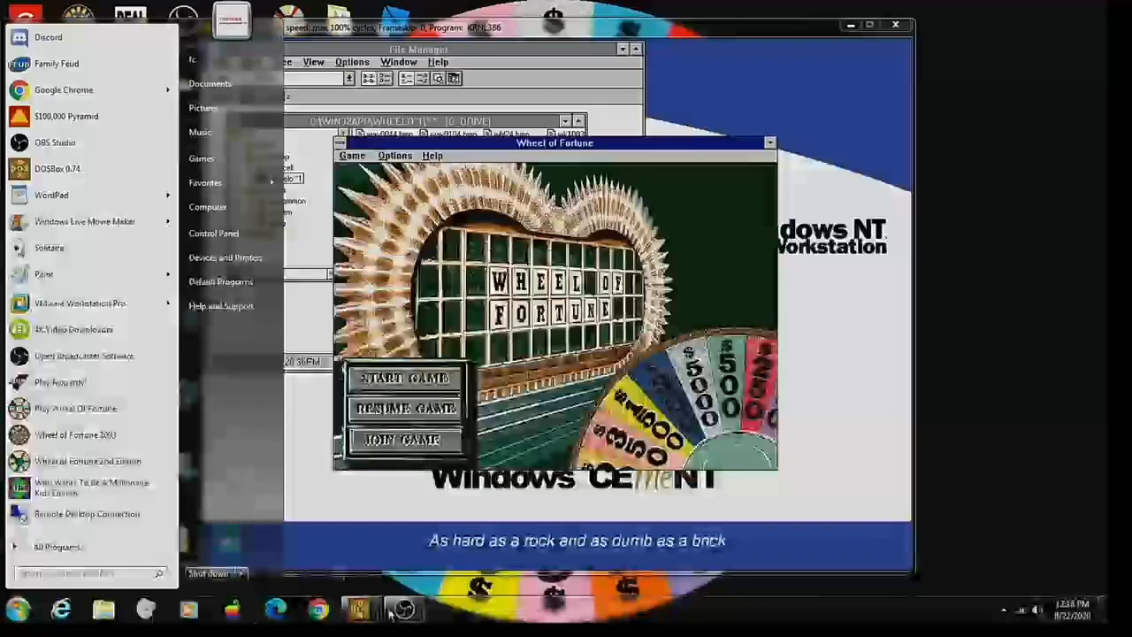